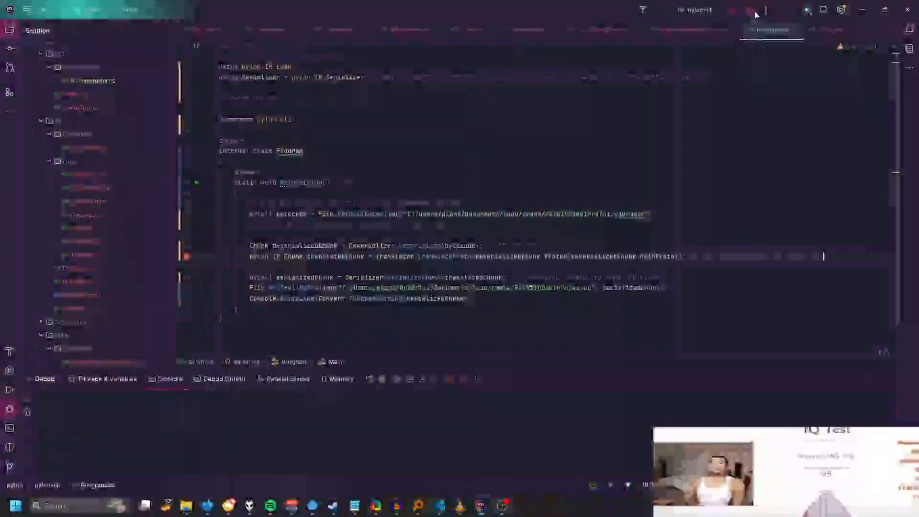
Start debugging pylon-cli so it pauses at the breakpoint in Program.cs.
click(750, 10)
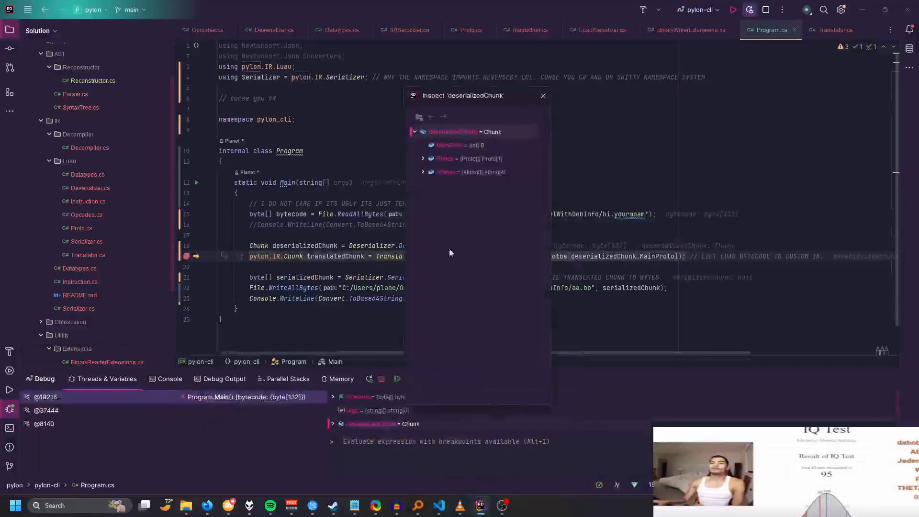
Expand Protos [0], its Instructions and Opcode values, then scroll toward the Strings constants.
click(422, 158)
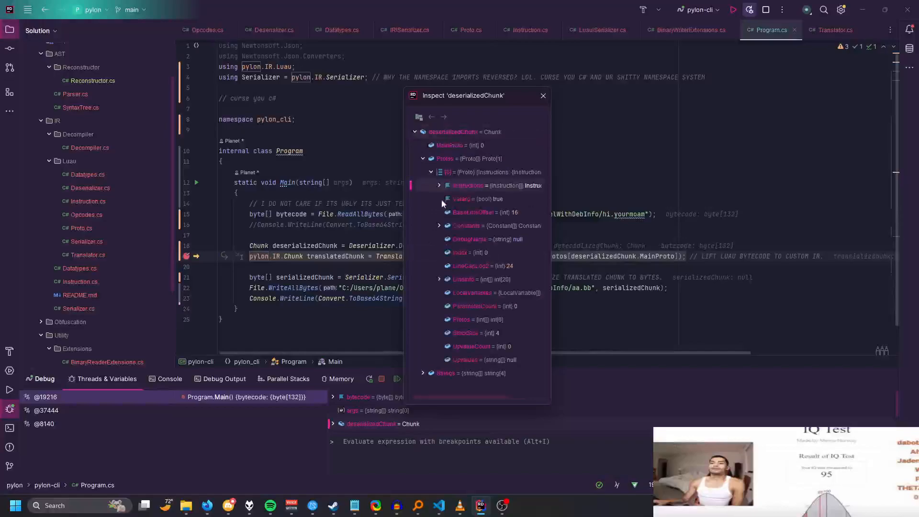
click(438, 185)
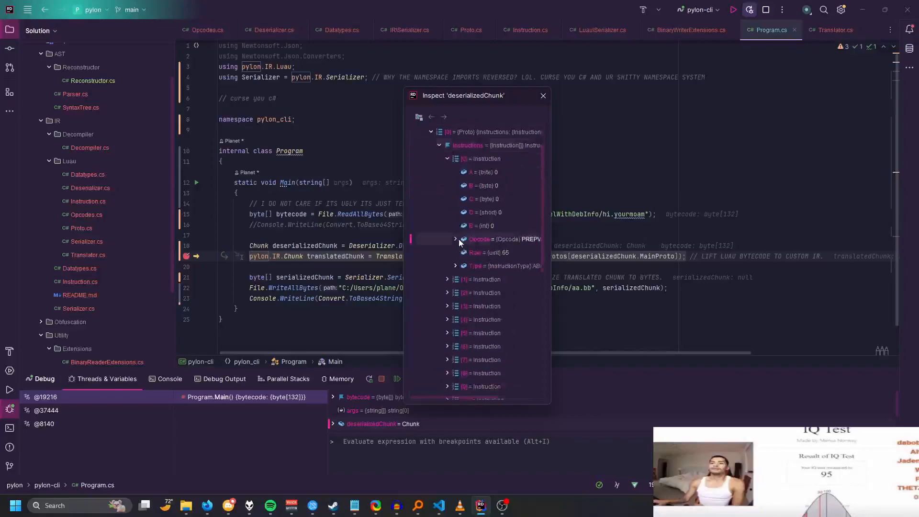
click(455, 240)
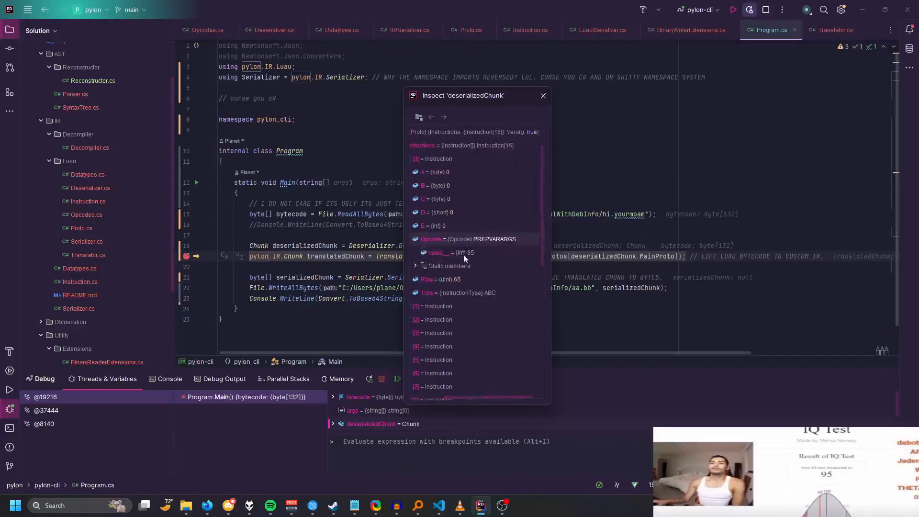
click(416, 158)
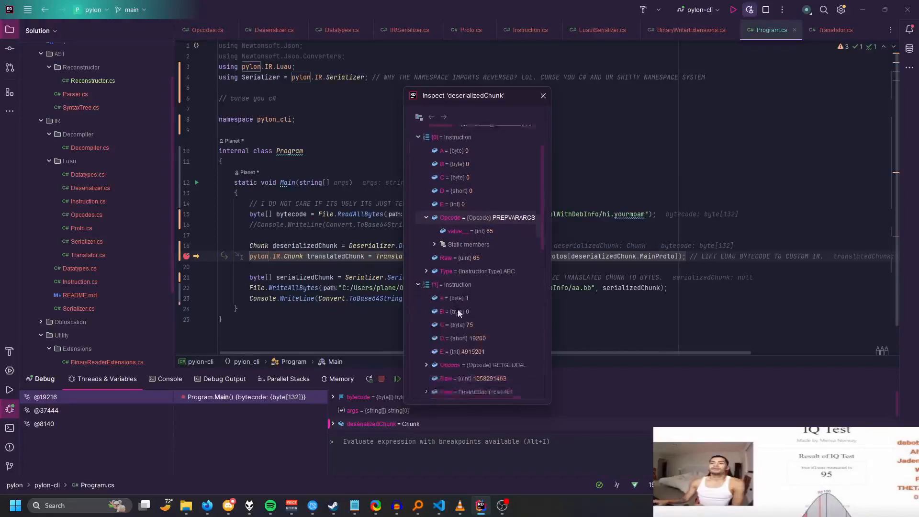
scroll(down, 3)
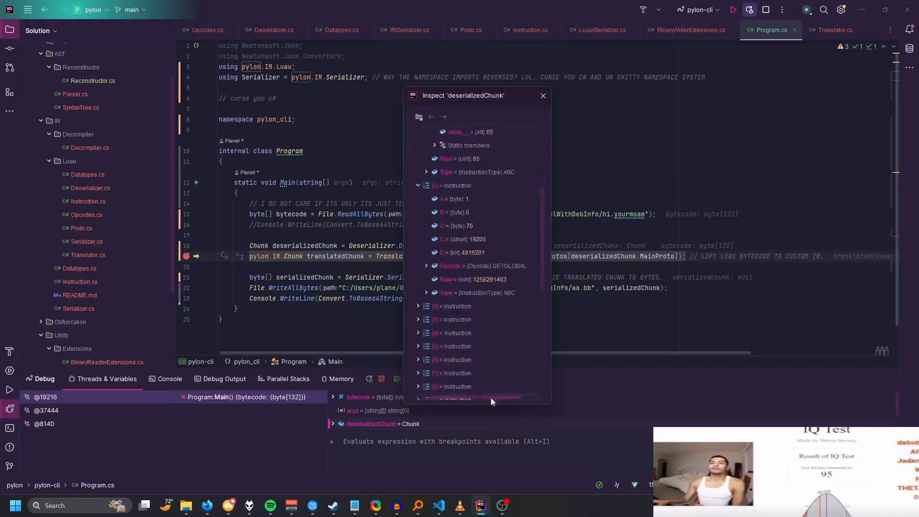
scroll(down, 3)
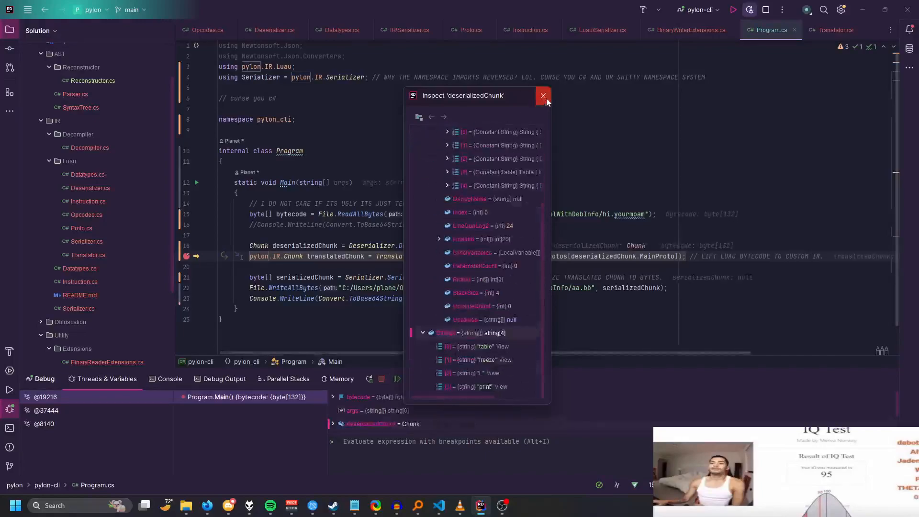
Close the inspector, resume pylon-cli to completion, and view the Base64 output in Console.
click(542, 94)
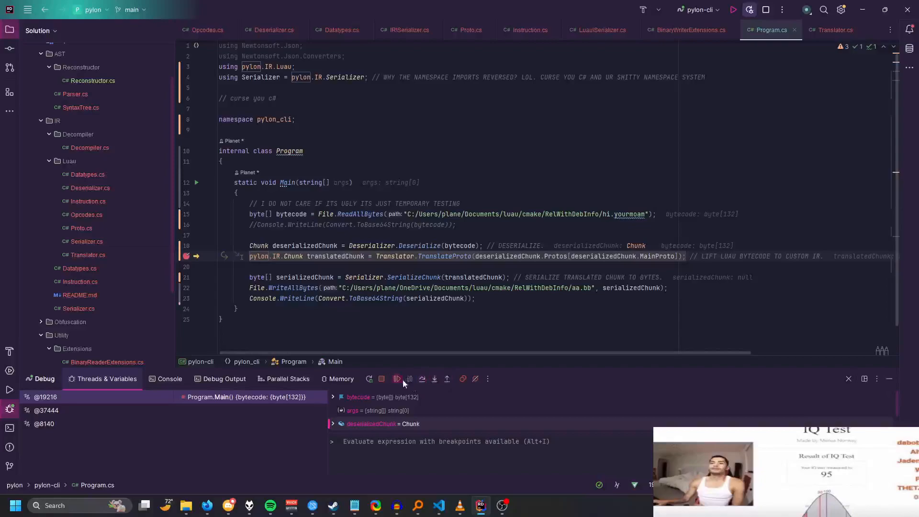
click(397, 379)
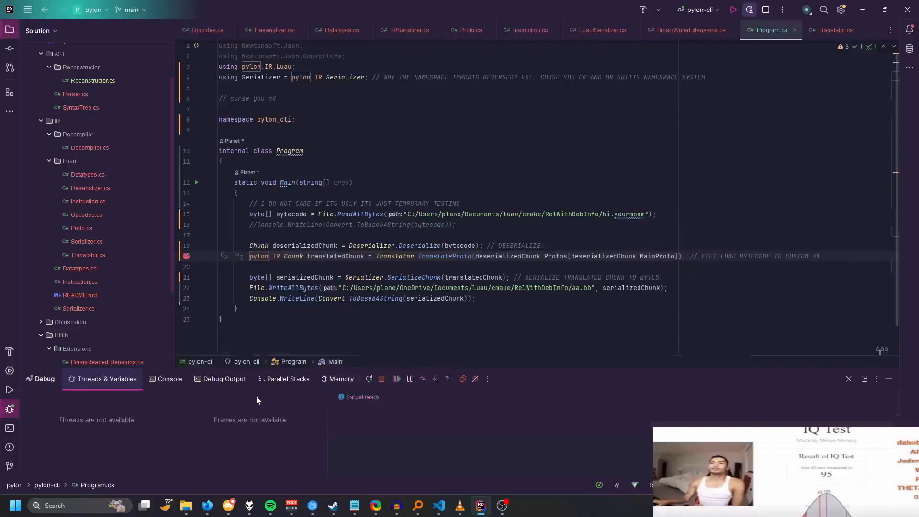
click(169, 378)
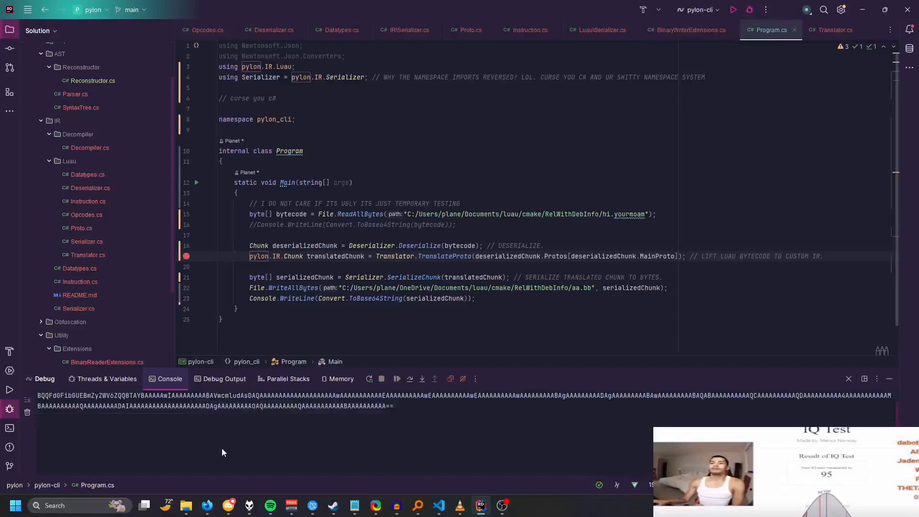
mouse_move(262, 443)
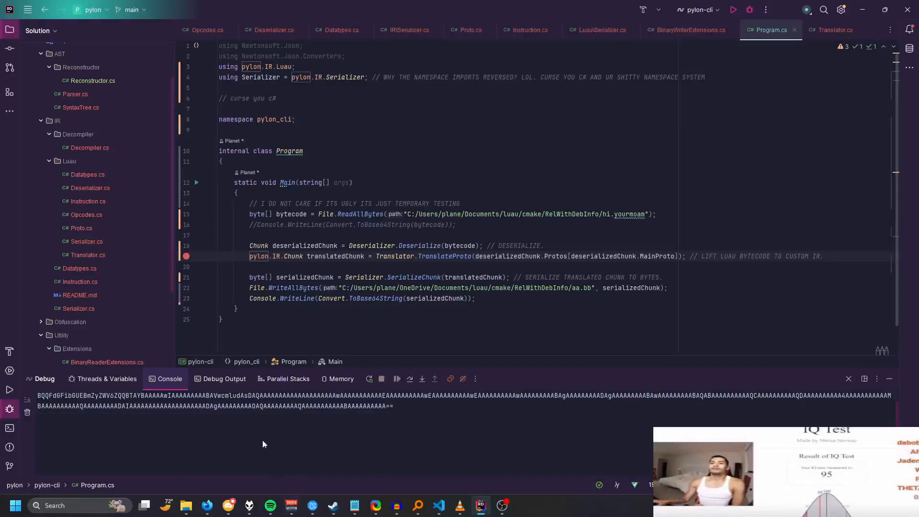